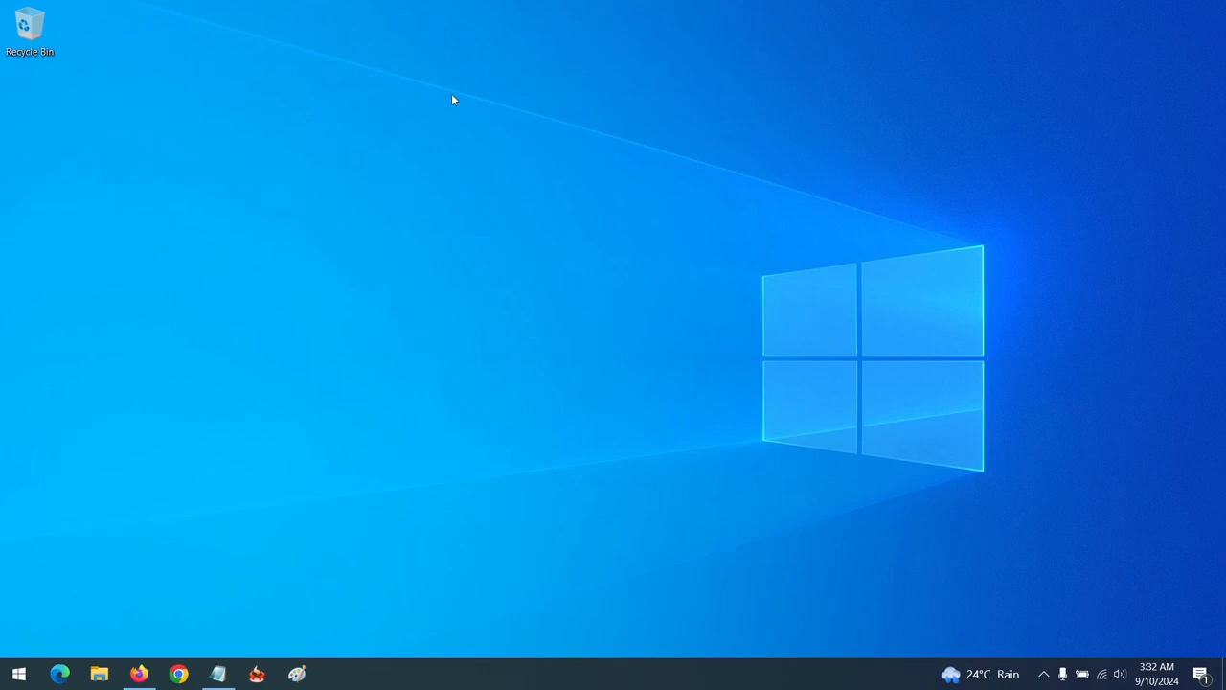
{"action": "mouse_move", "coordinate": [606, 298]}
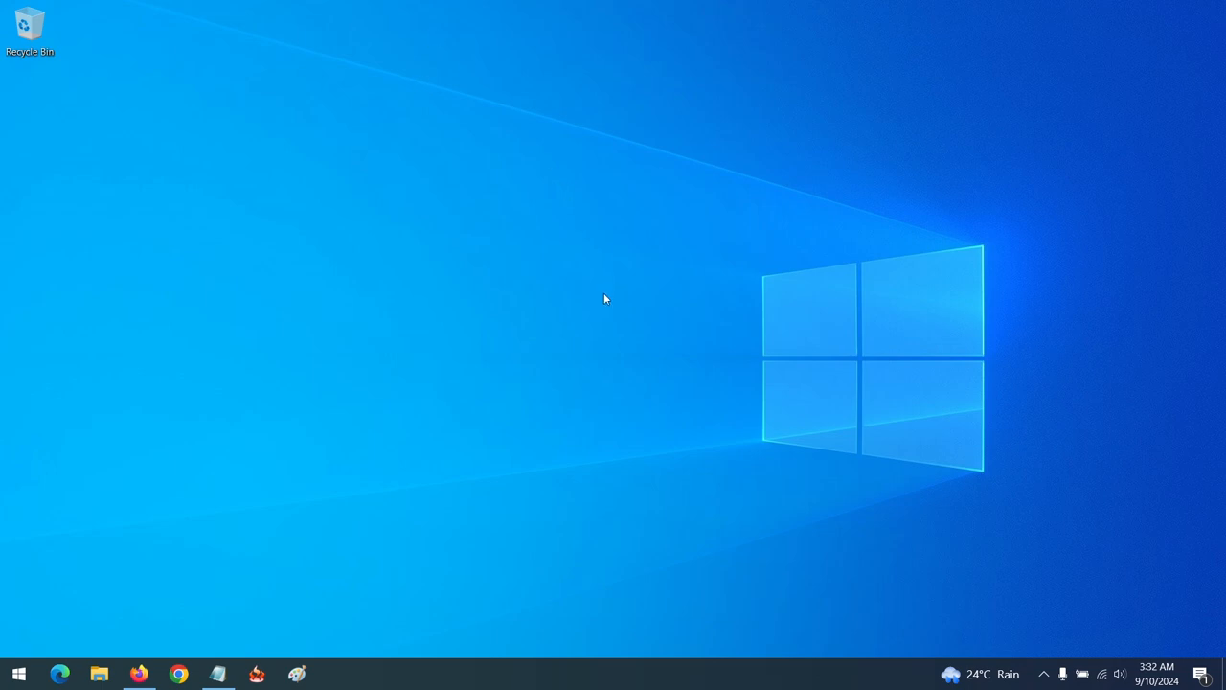
{"action": "mouse_move", "coordinate": [605, 335]}
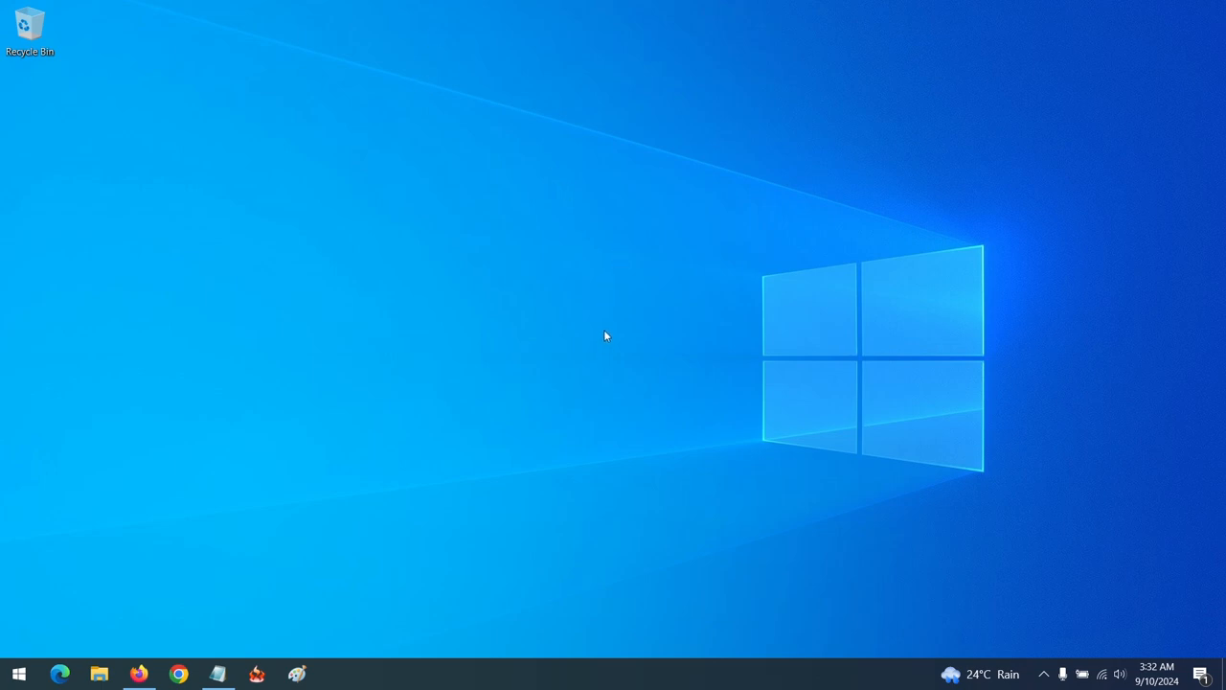
{"action": "mouse_move", "coordinate": [600, 351]}
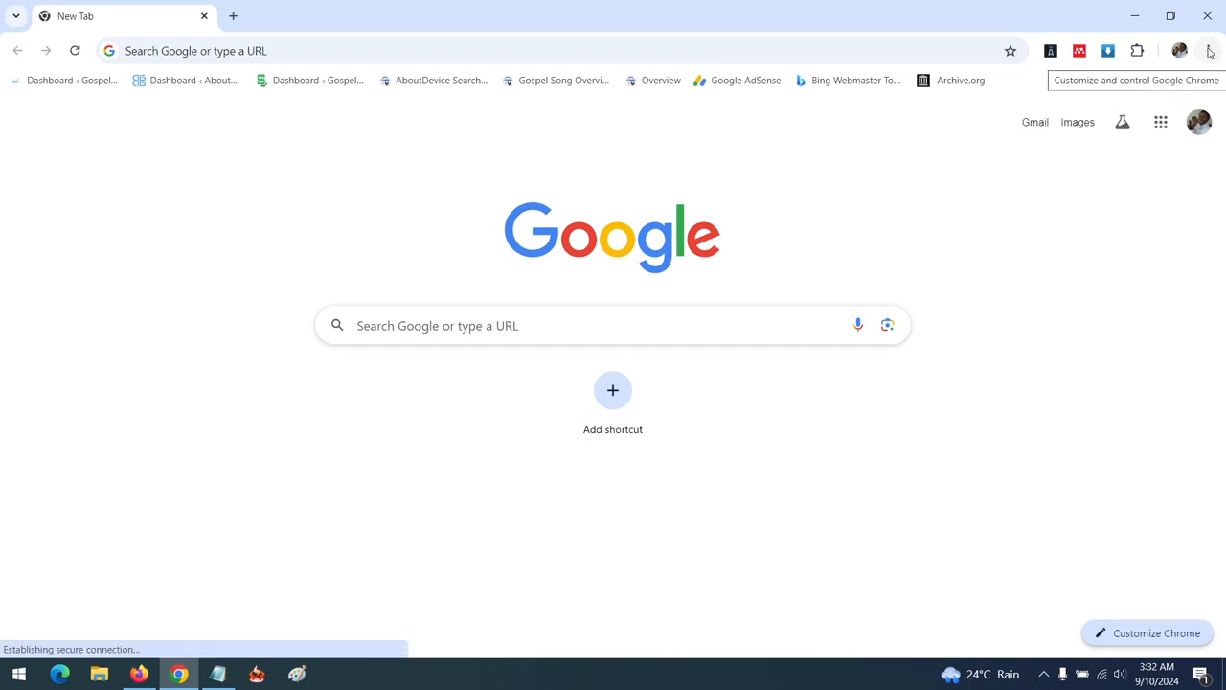
Step: Open Chrome Settings from the three-dot Customize and control menu
{"action": "left_click", "coordinate": [1210, 51]}
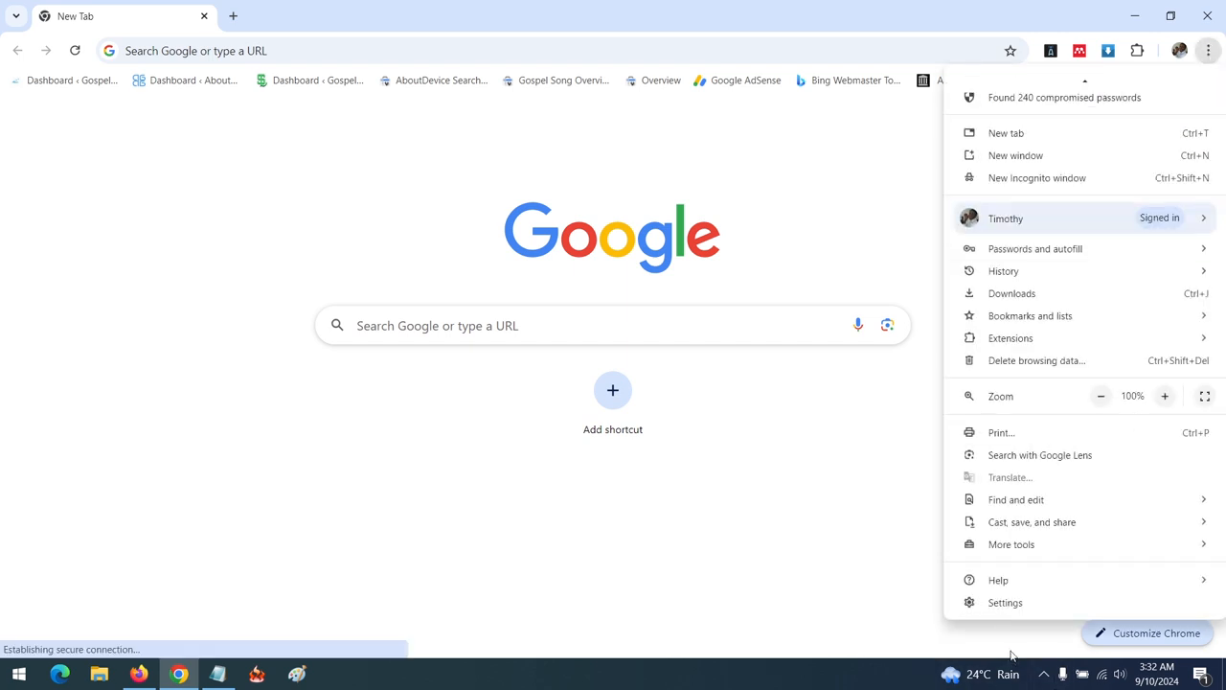
{"action": "left_click", "coordinate": [1005, 603]}
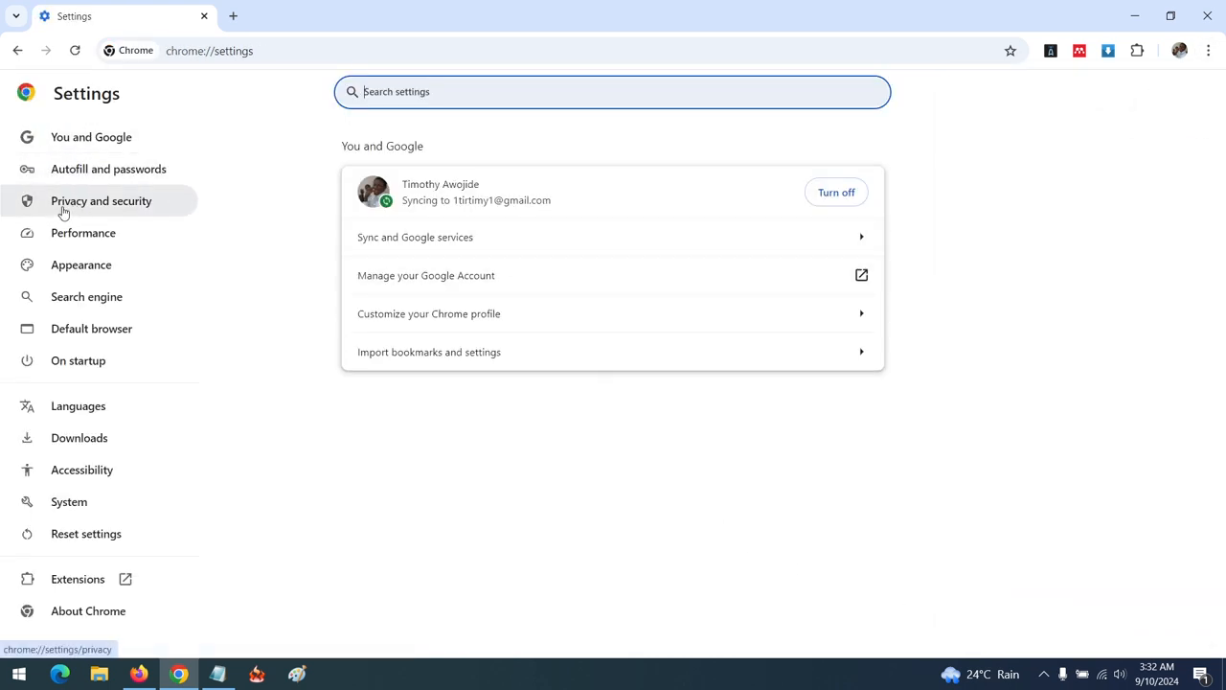
Step: Show the Privacy and security section and scroll down to Site settings
{"action": "left_click", "coordinate": [101, 200]}
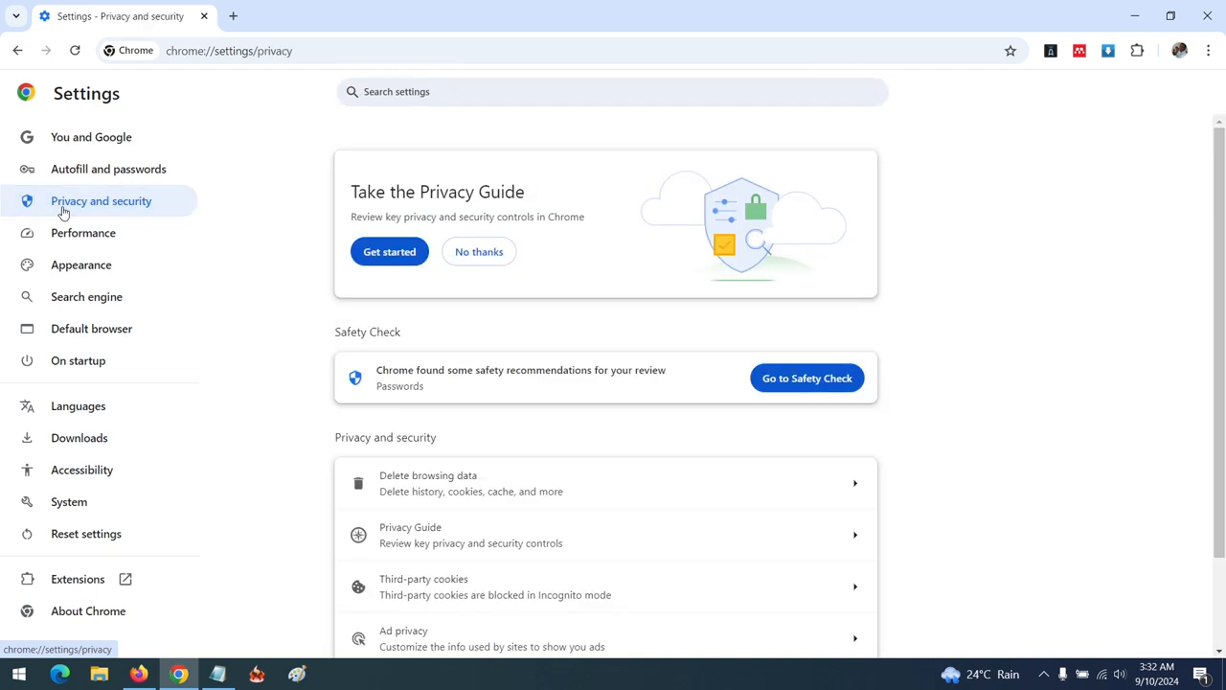
{"action": "scroll", "scroll_direction": "down", "scroll_amount": 3}
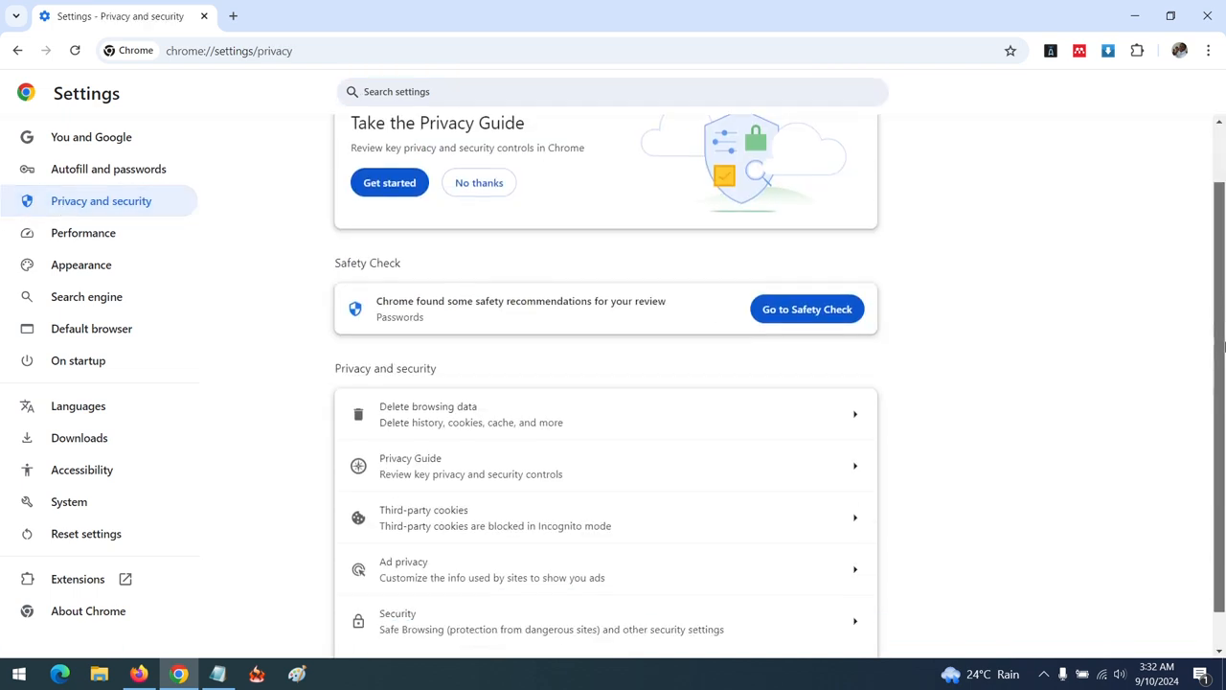
{"action": "scroll", "scroll_direction": "down", "scroll_amount": 3}
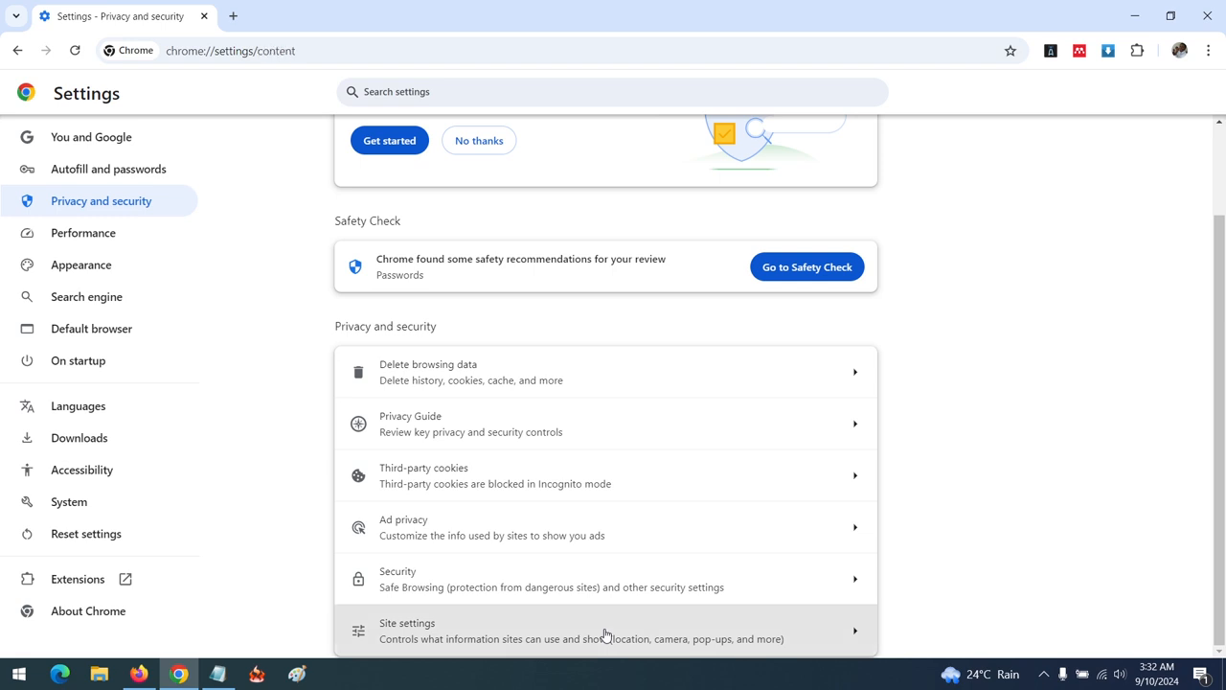
Step: Open Site settings and expand Additional content settings to reveal PDF documents
{"action": "left_click", "coordinate": [604, 638]}
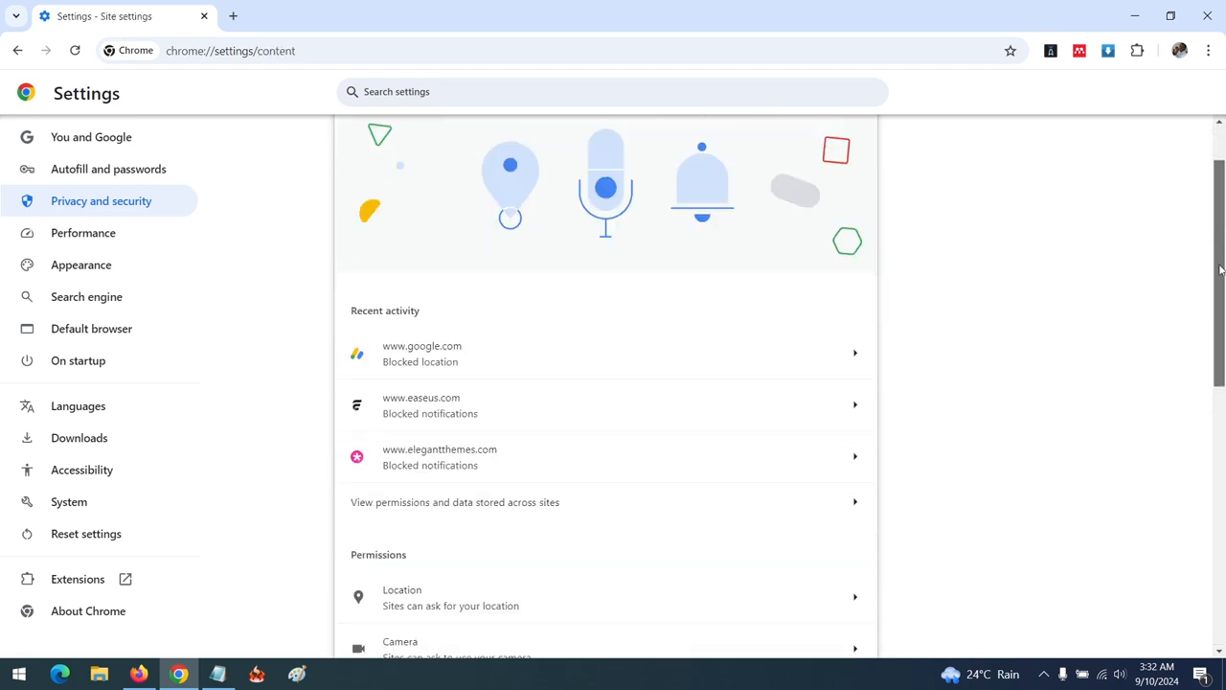
{"action": "scroll", "scroll_direction": "down", "scroll_amount": 3}
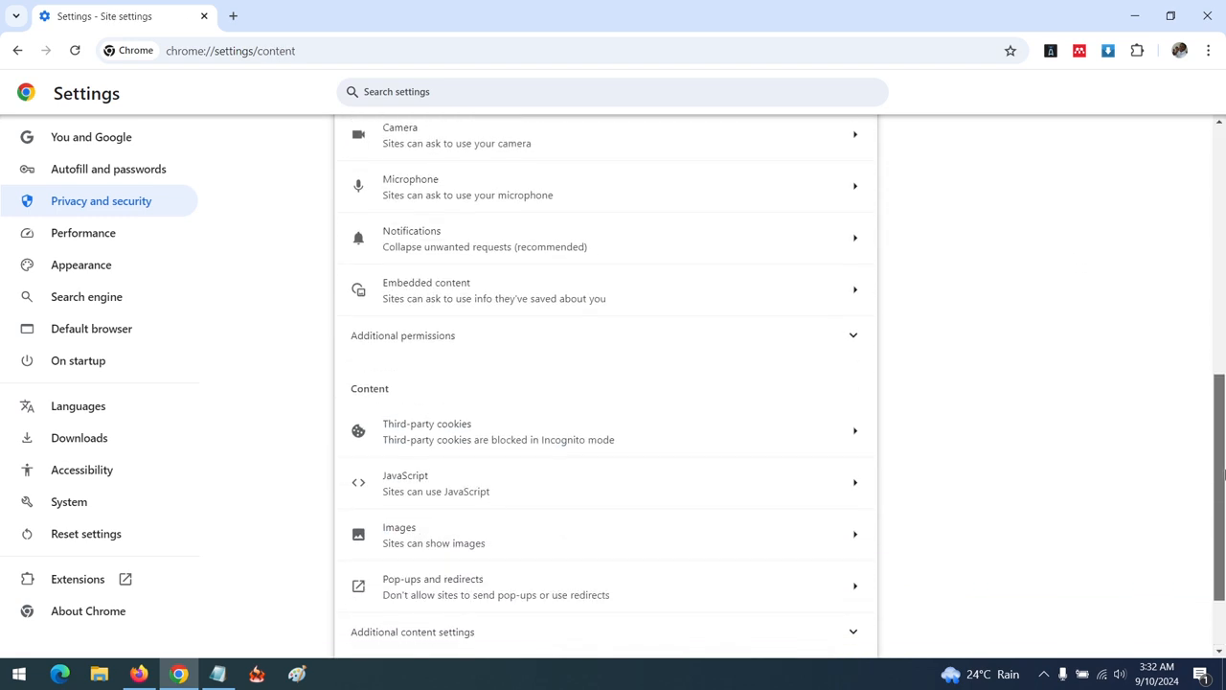
{"action": "scroll", "scroll_direction": "down", "scroll_amount": 3}
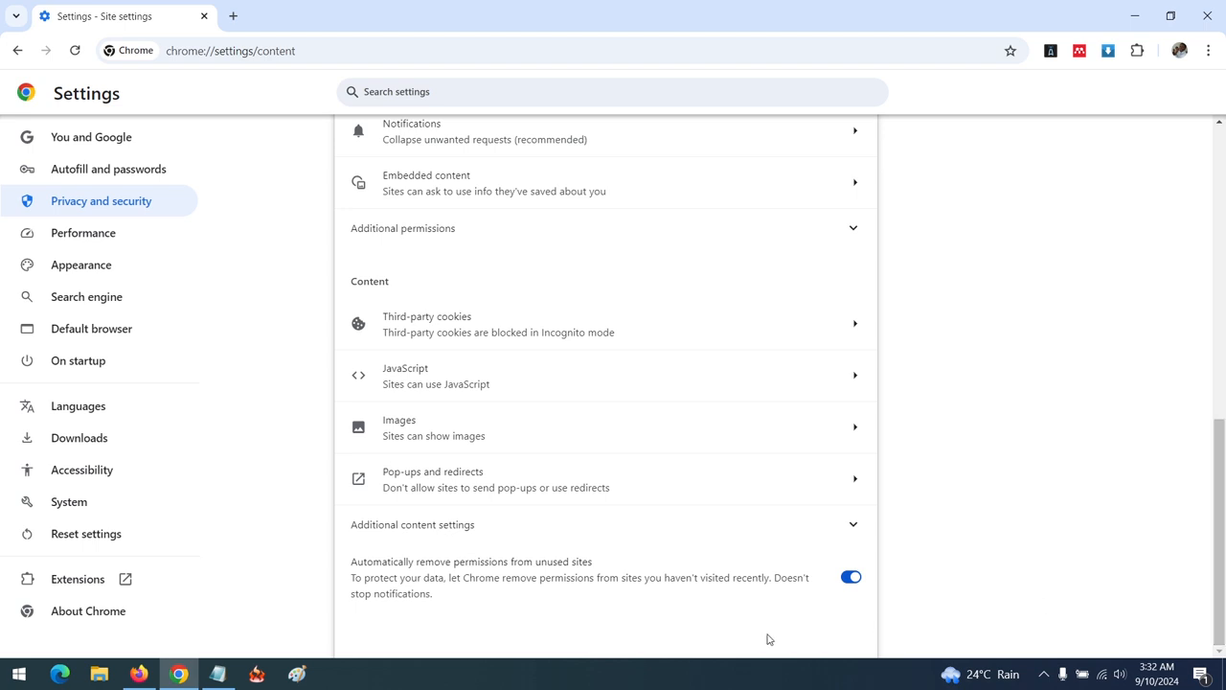
{"action": "mouse_move", "coordinate": [424, 534]}
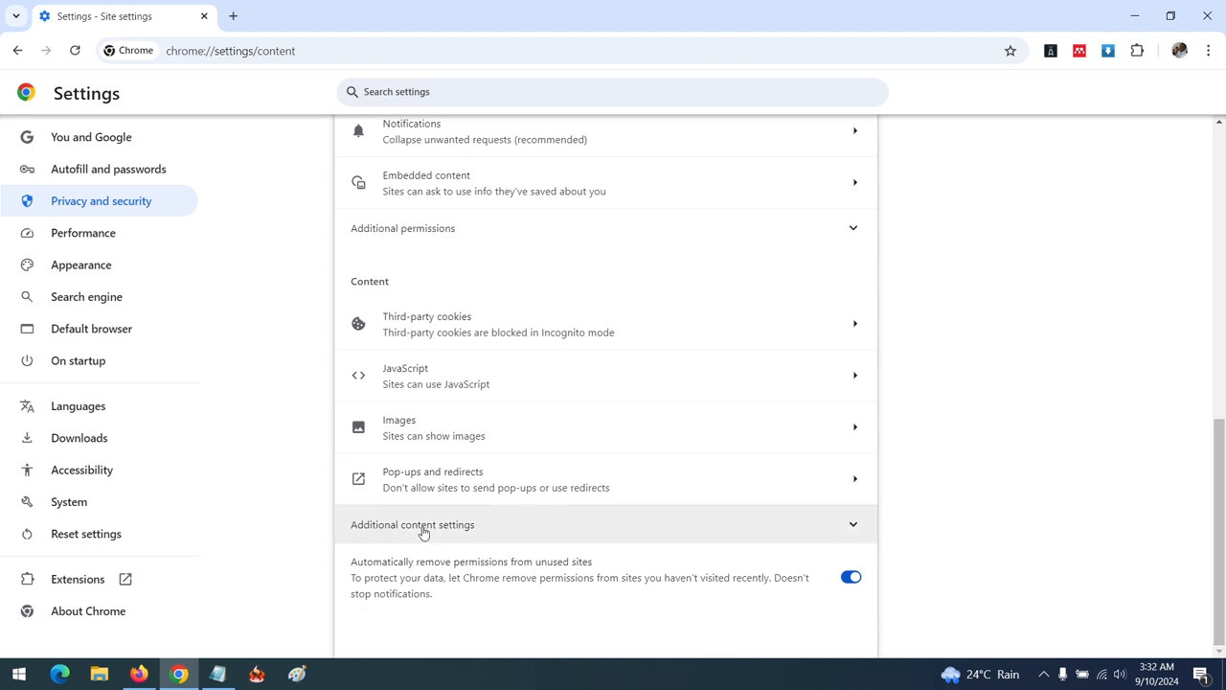
{"action": "left_click", "coordinate": [412, 526]}
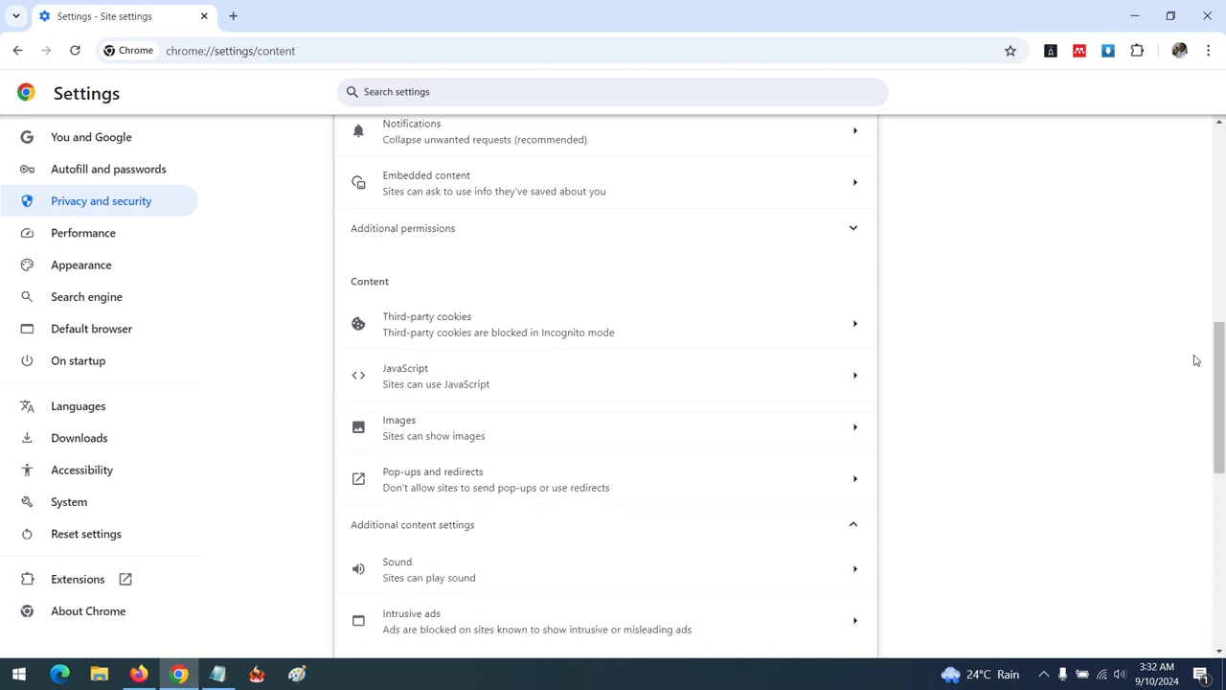
{"action": "scroll", "scroll_direction": "down", "scroll_amount": 3}
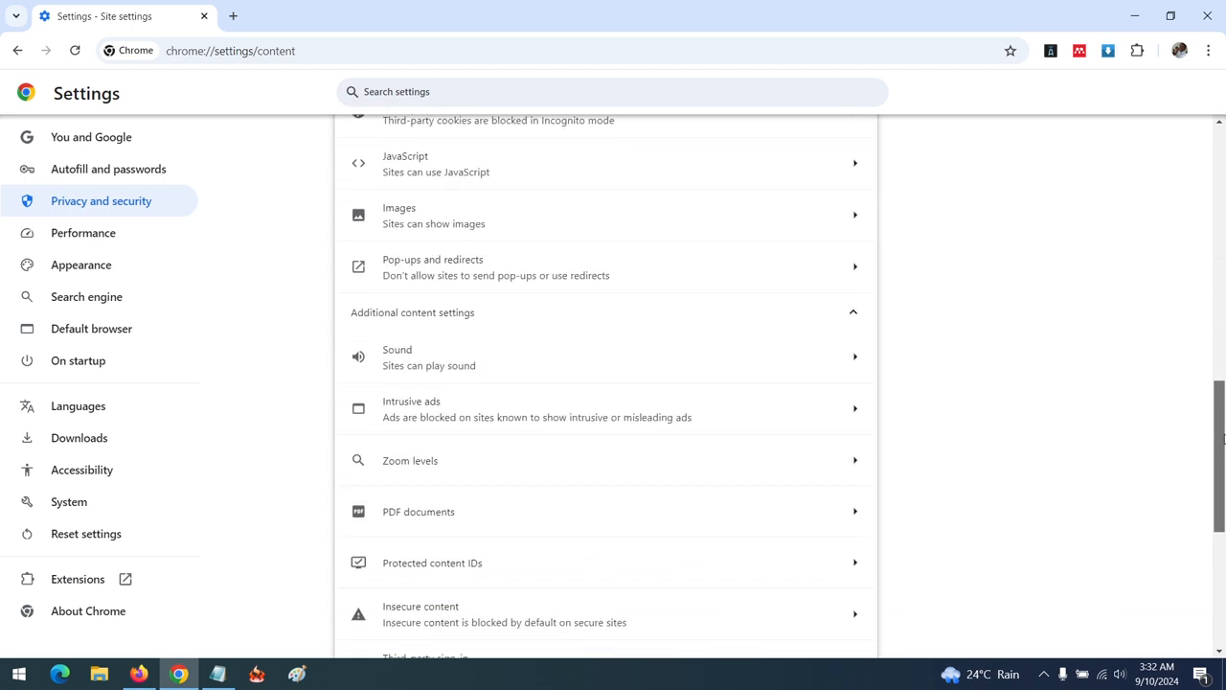
{"action": "scroll", "scroll_direction": "down", "scroll_amount": 3}
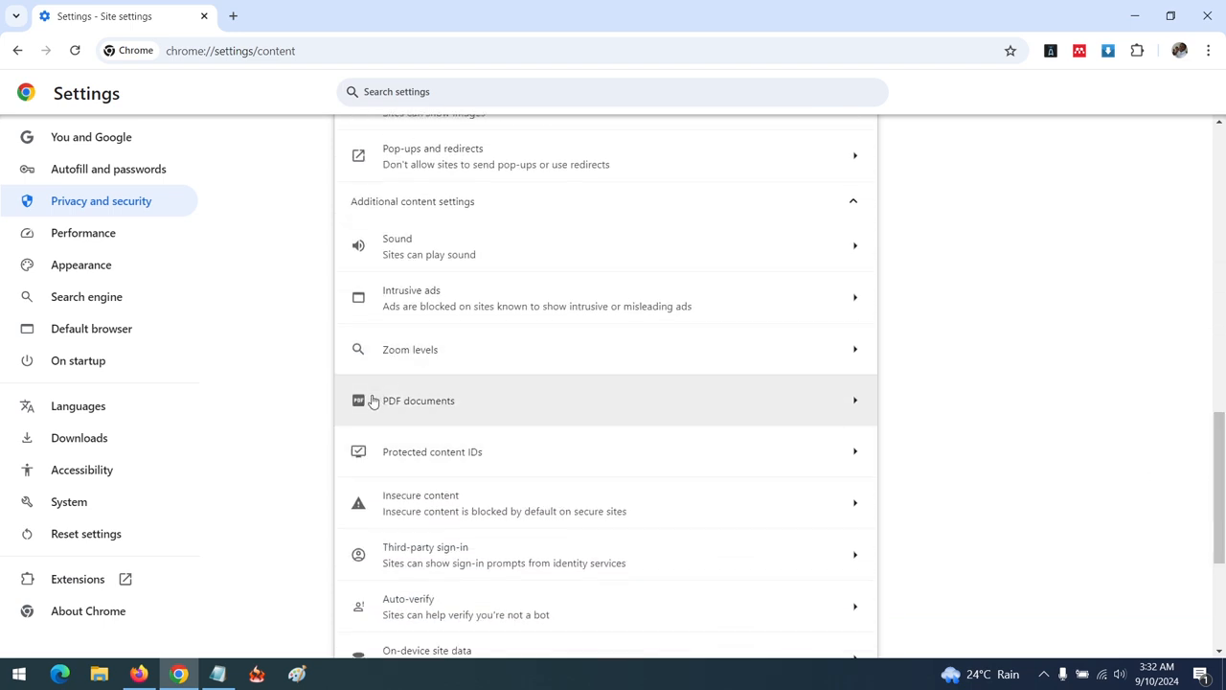
{"action": "mouse_move", "coordinate": [391, 406]}
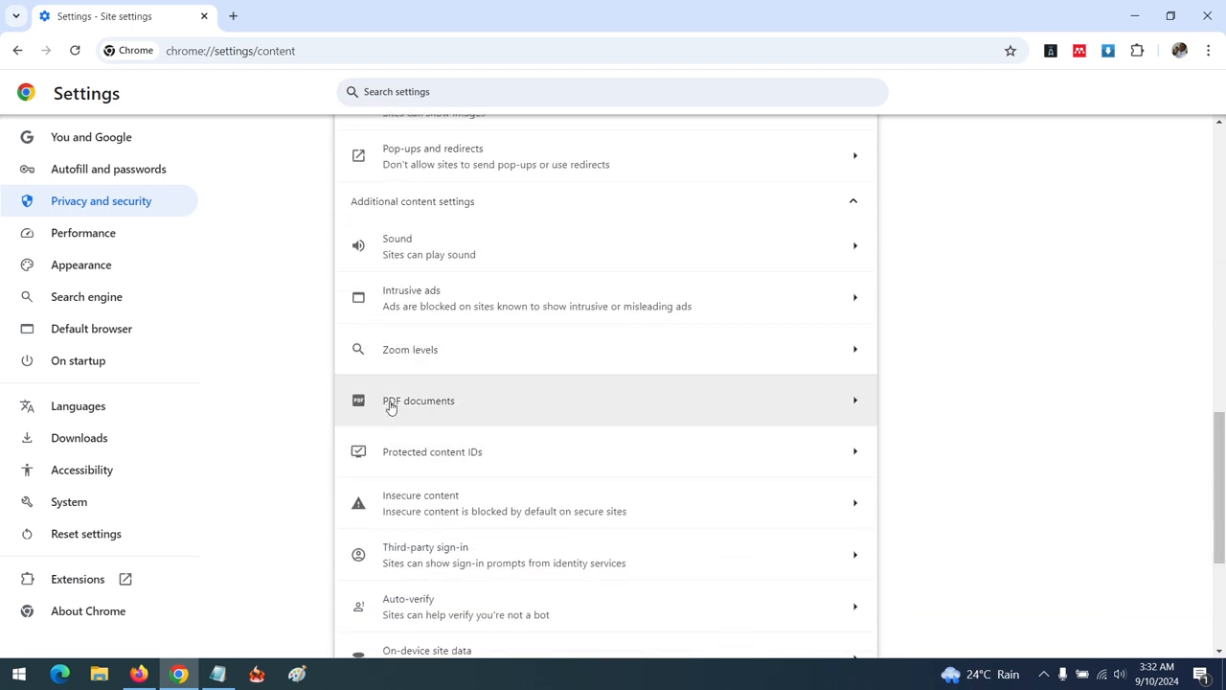
Step: Set the PDF documents default behavior to Download PDFs
{"action": "left_click", "coordinate": [418, 401]}
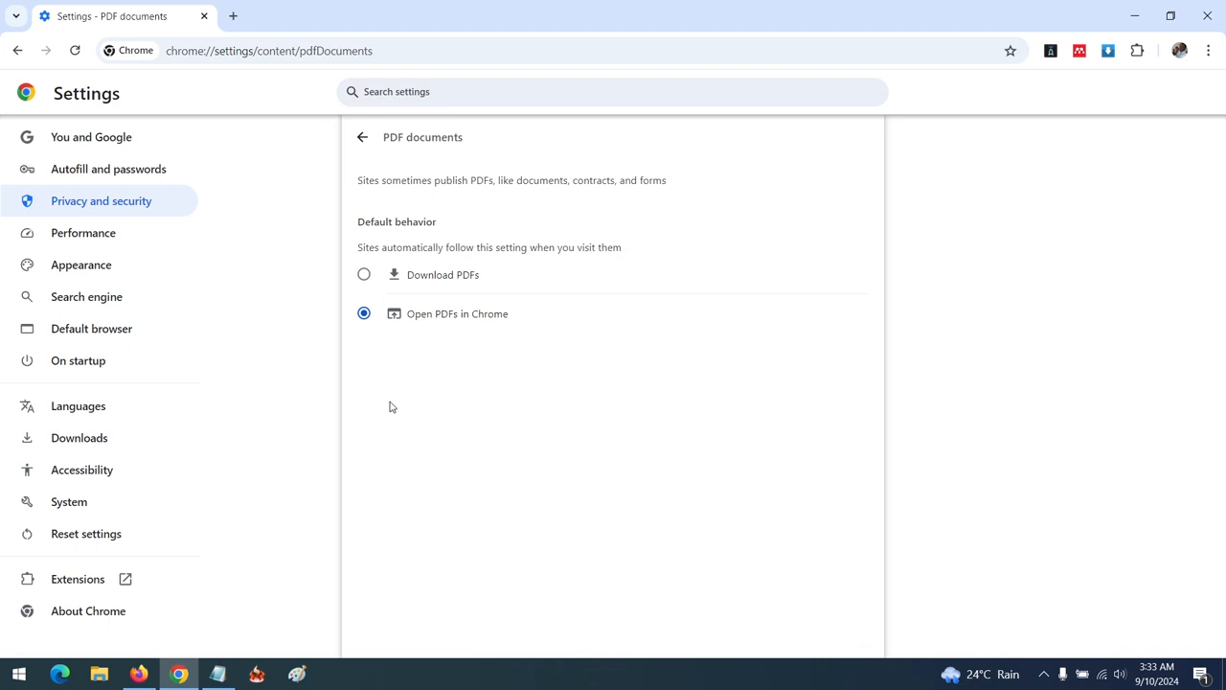
{"action": "mouse_move", "coordinate": [457, 323]}
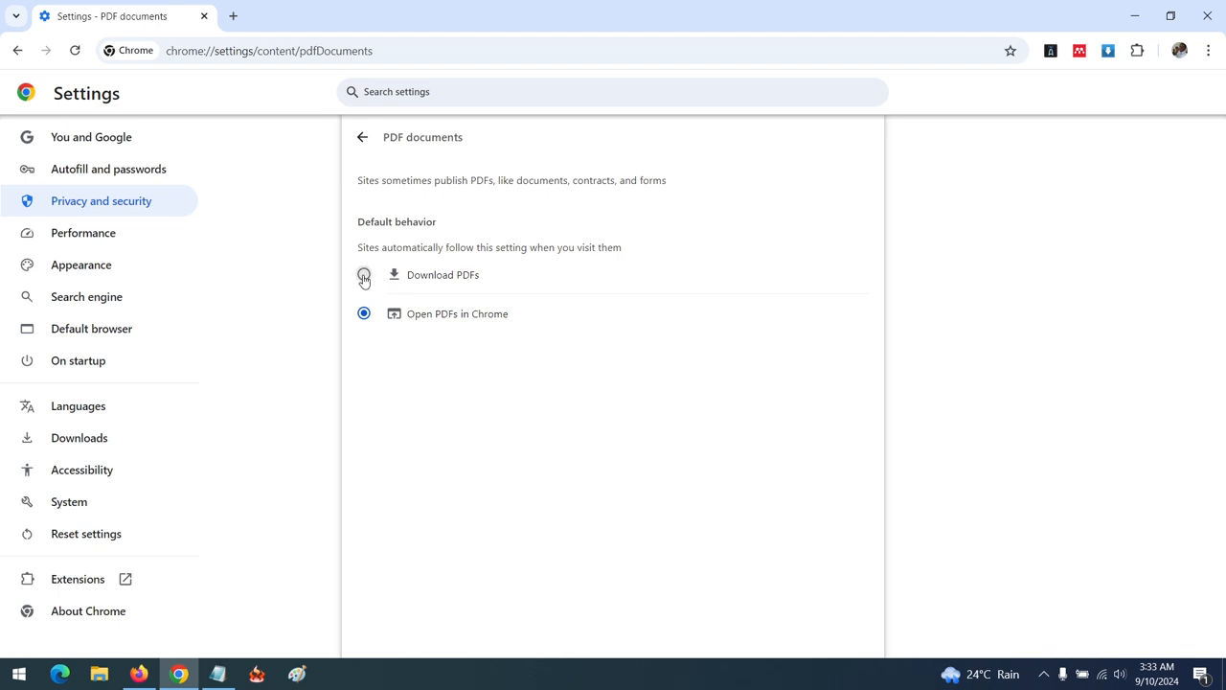
{"action": "left_click", "coordinate": [363, 275]}
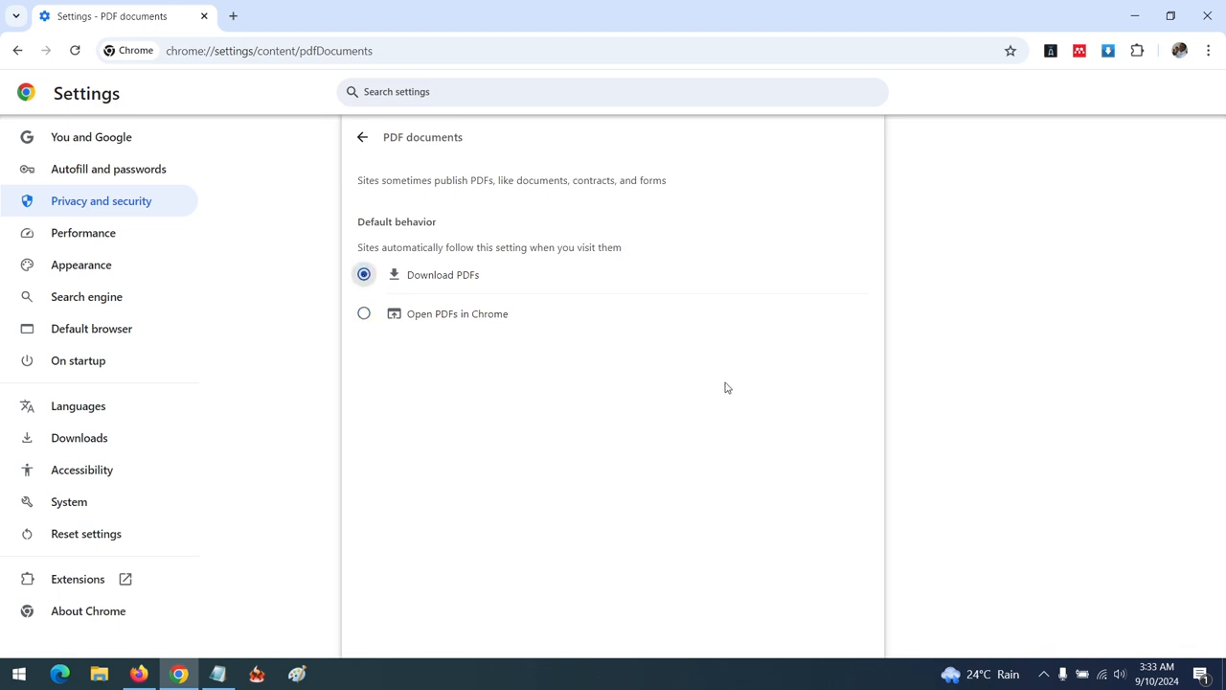
{"action": "mouse_move", "coordinate": [661, 279]}
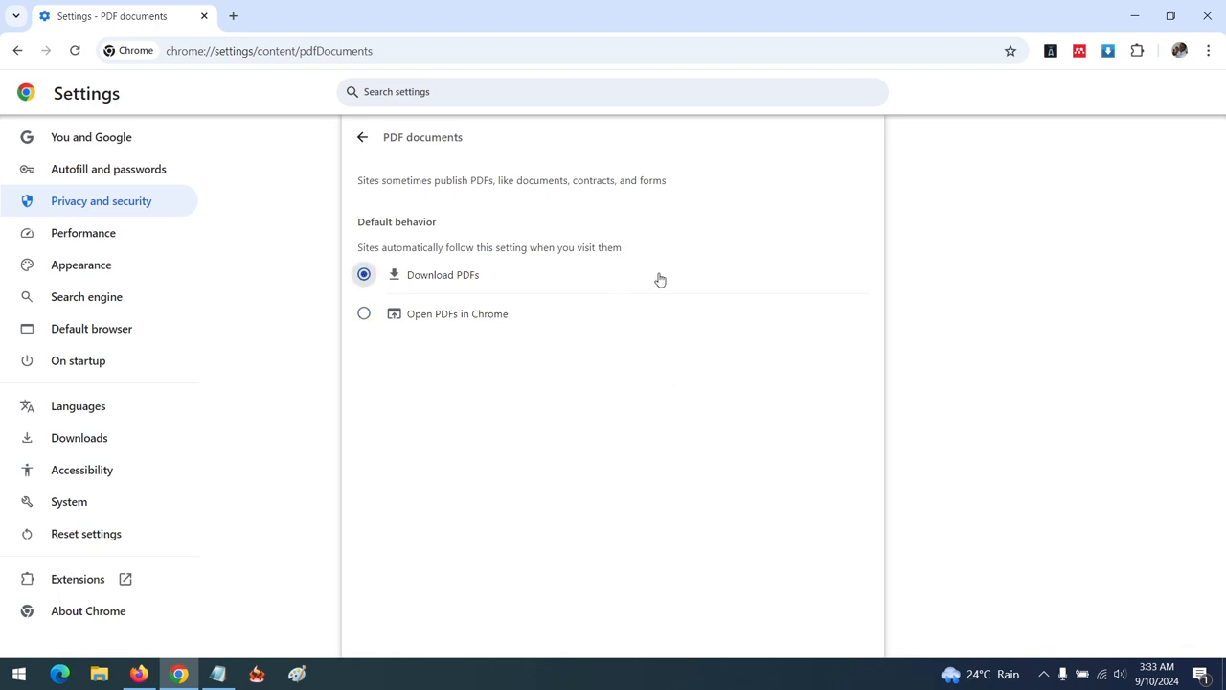